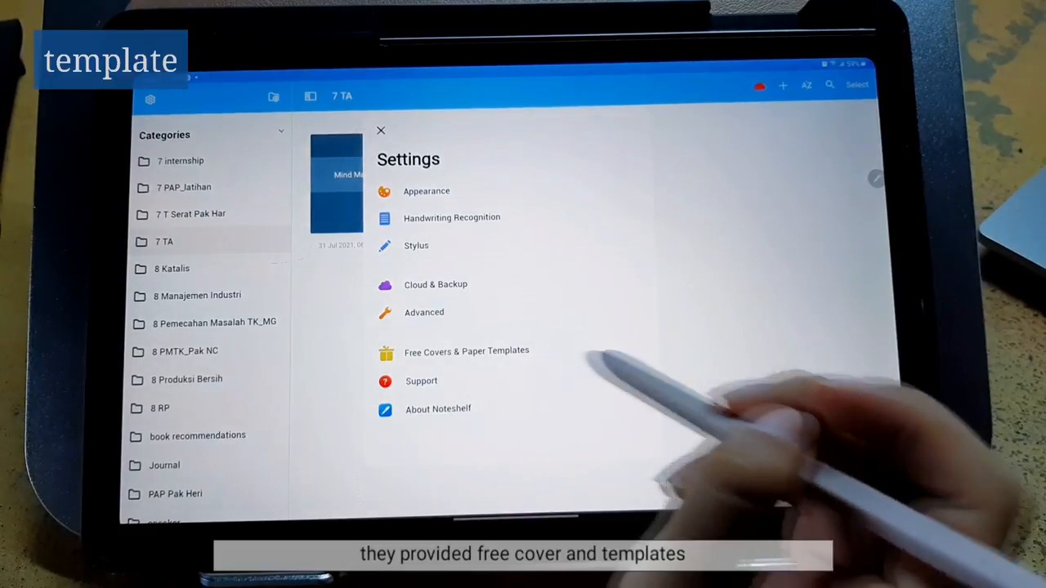
- Browse the Free Covers & Paper Templates store, then start a new notebook showing cover templates
left_click(466, 350)
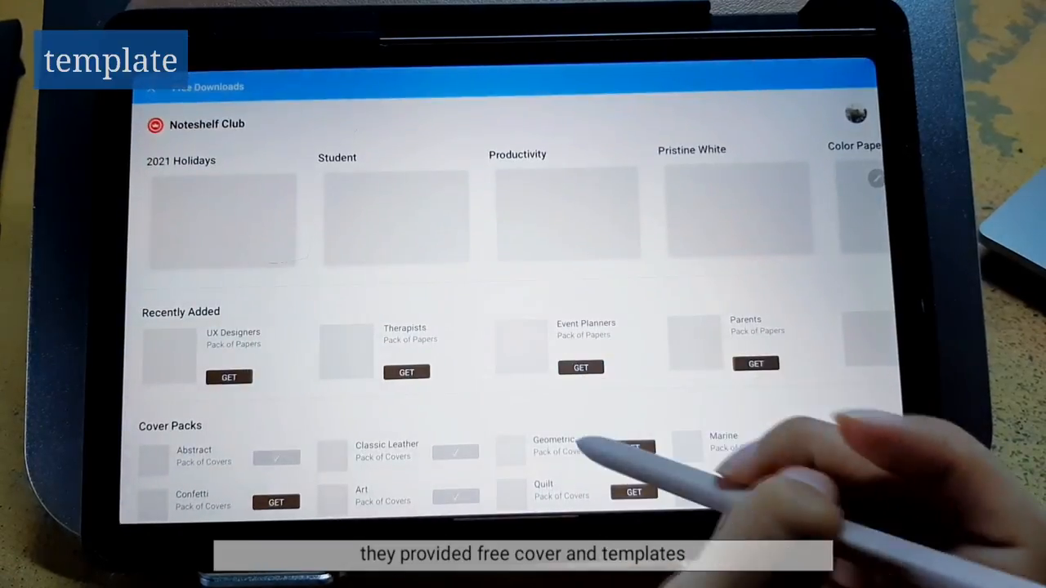
scroll("down", 3)
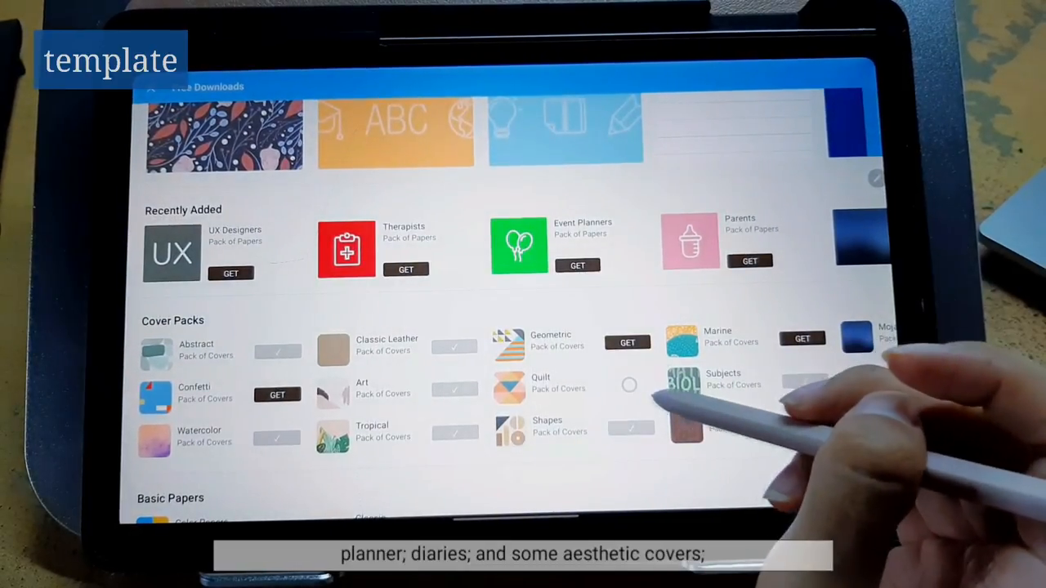
left_click(629, 386)
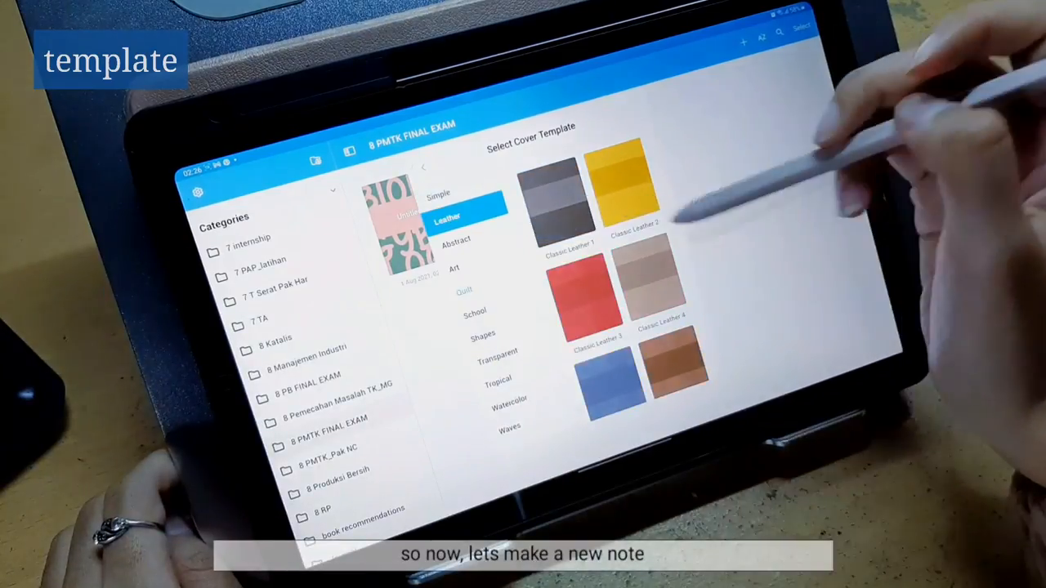
- Browse Abstract, Art, School, Shapes, Transparent and Watercolor covers, then pick one and continue to paper
left_click(454, 238)
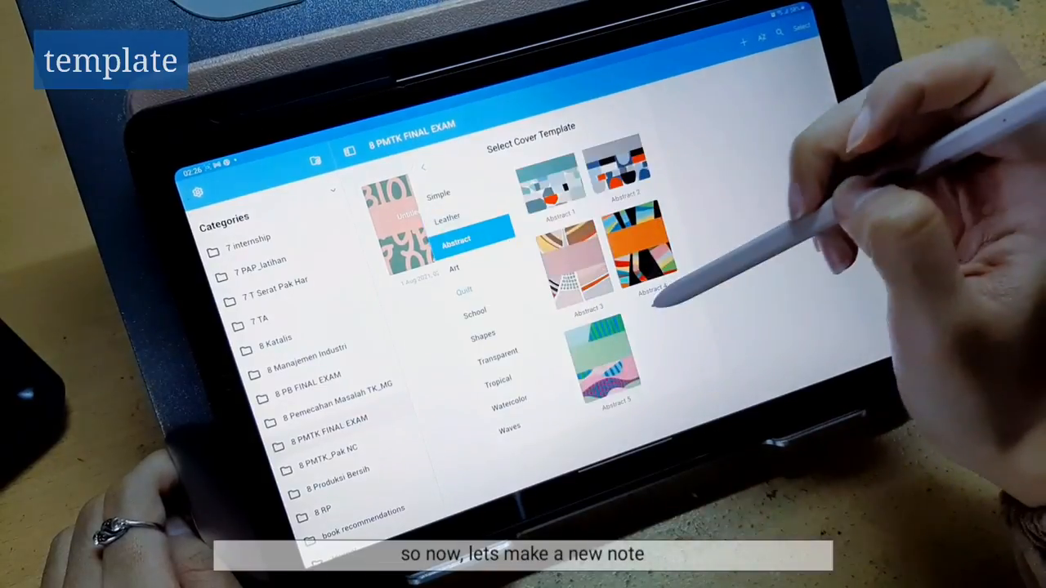
left_click(454, 268)
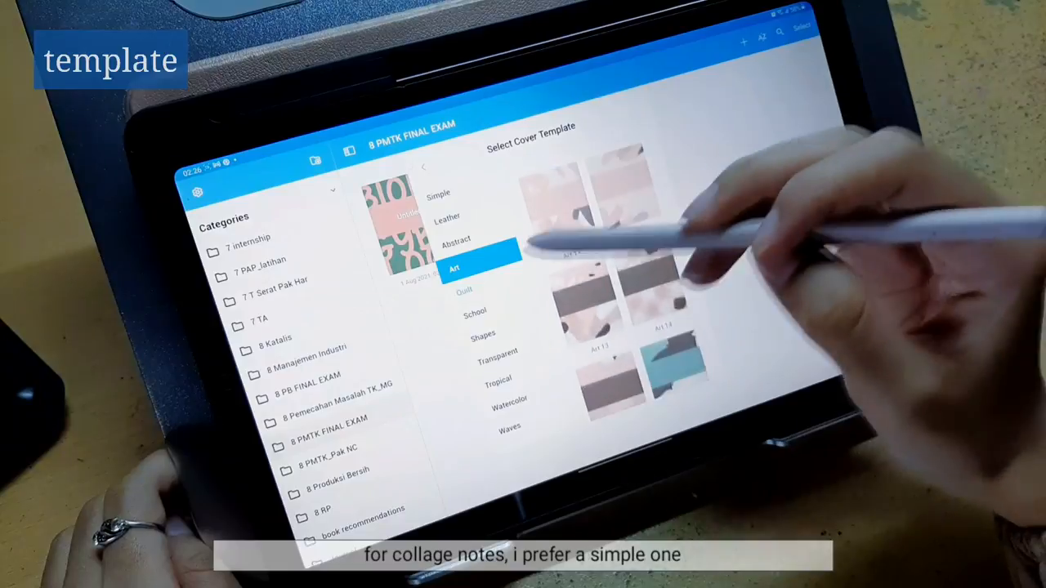
left_click(474, 310)
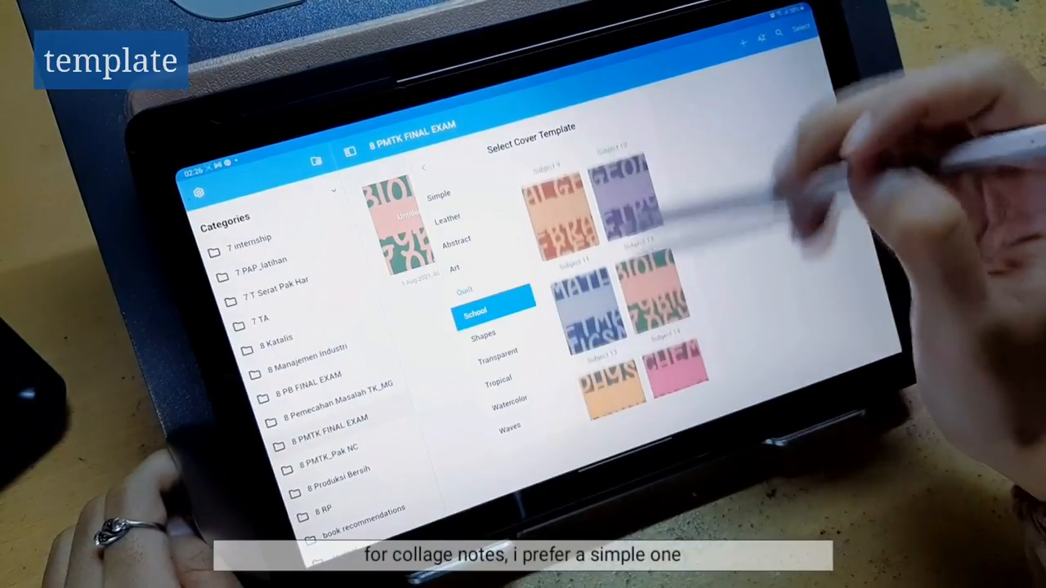
left_click(484, 330)
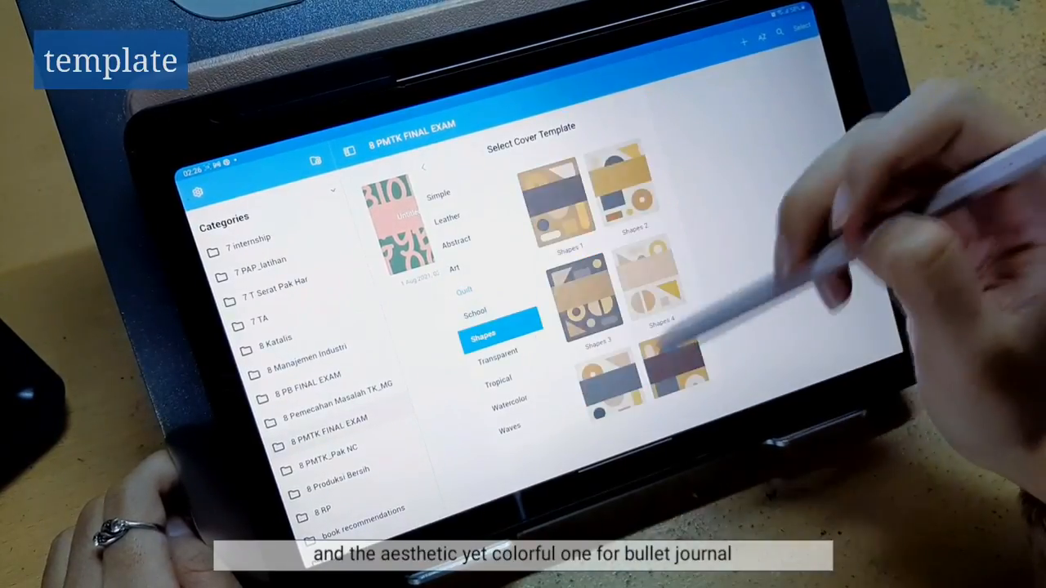
left_click(497, 350)
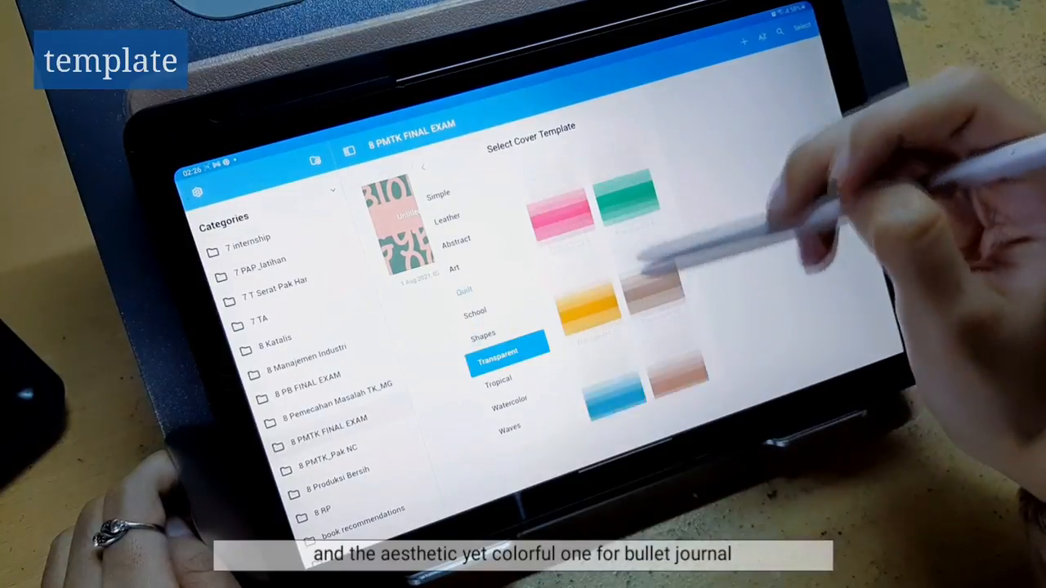
left_click(499, 379)
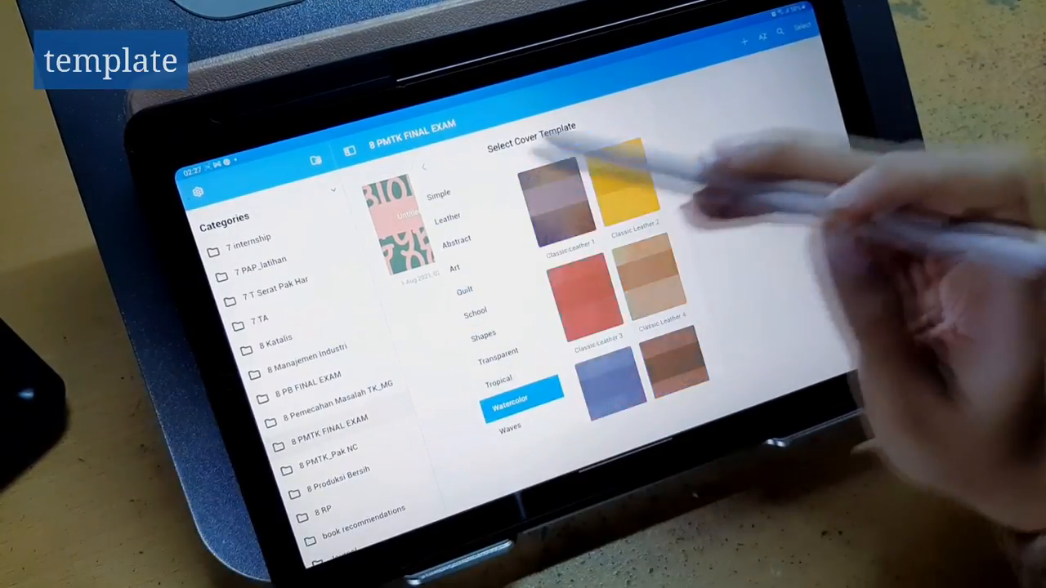
left_click(674, 311)
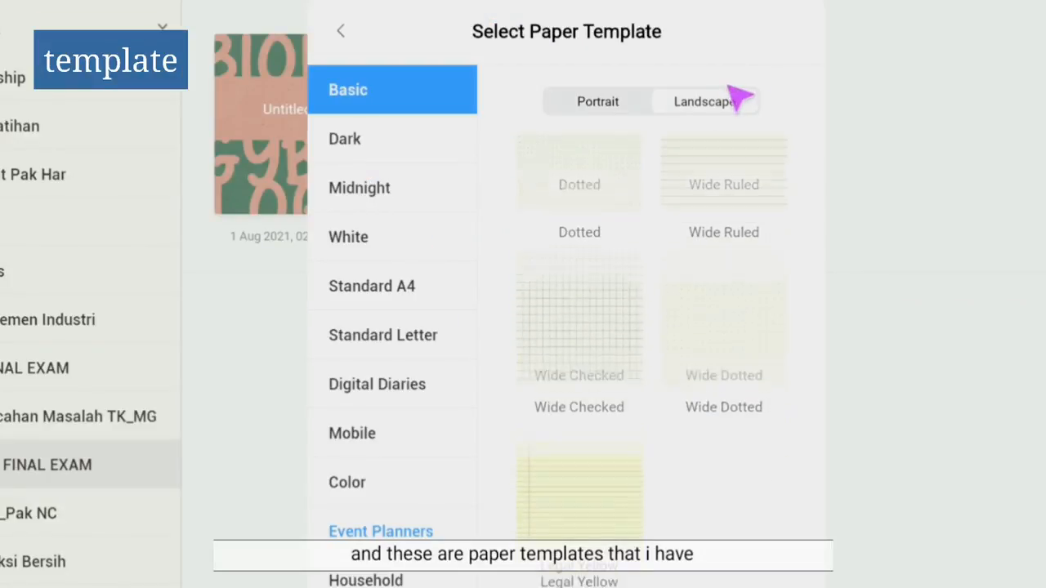
- Browse Dark, Midnight, White, Standard Letter, Mobile, Color and Event Planner papers in portrait orientation
left_click(343, 137)
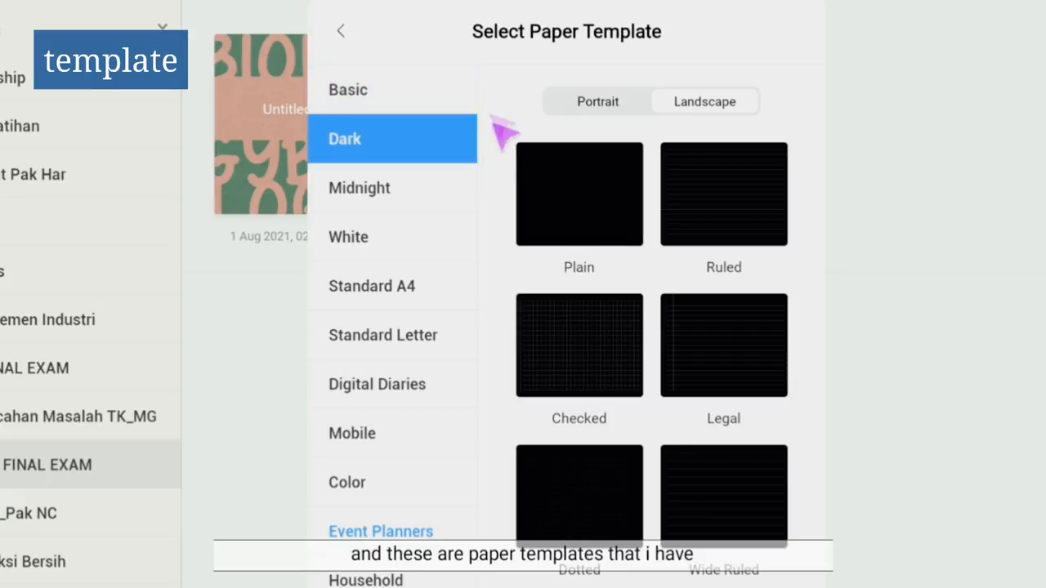
left_click(360, 188)
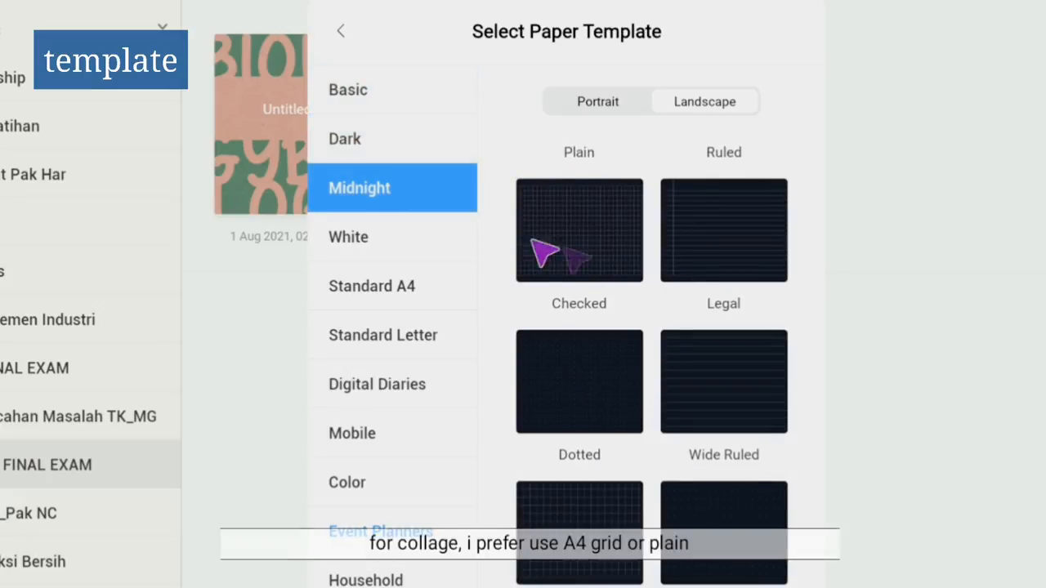
left_click(348, 237)
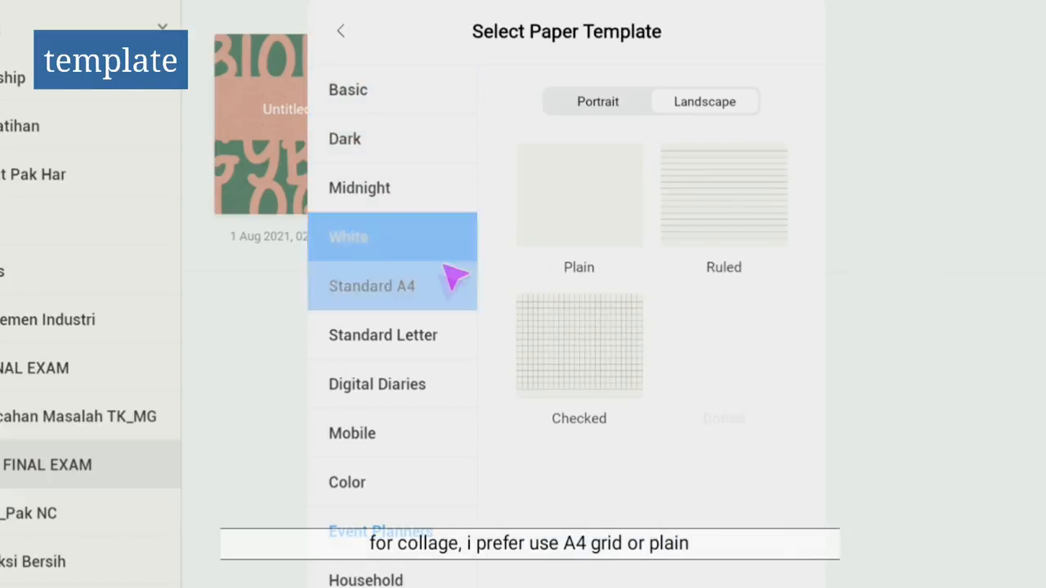
left_click(383, 335)
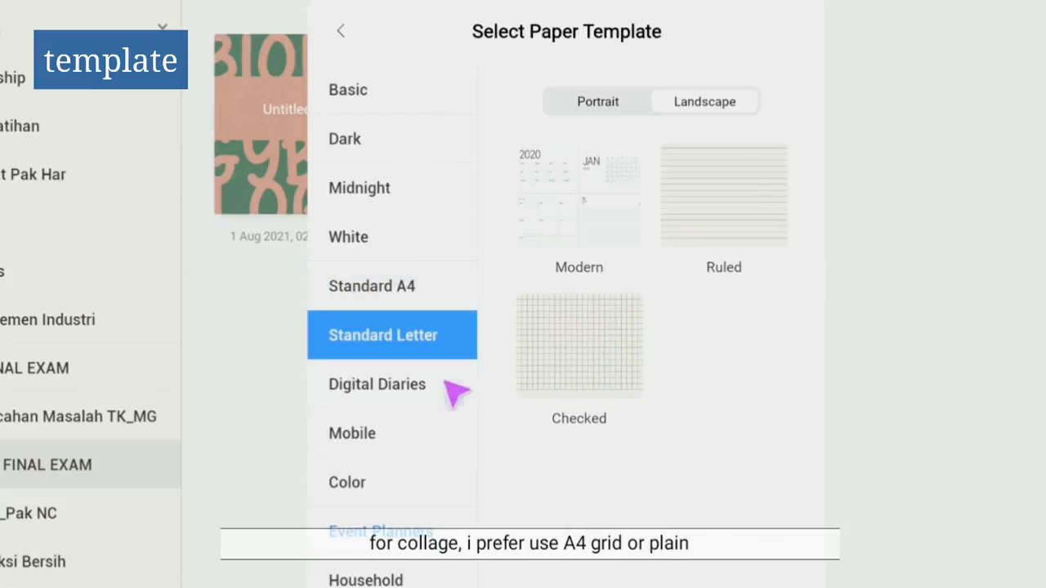
left_click(352, 433)
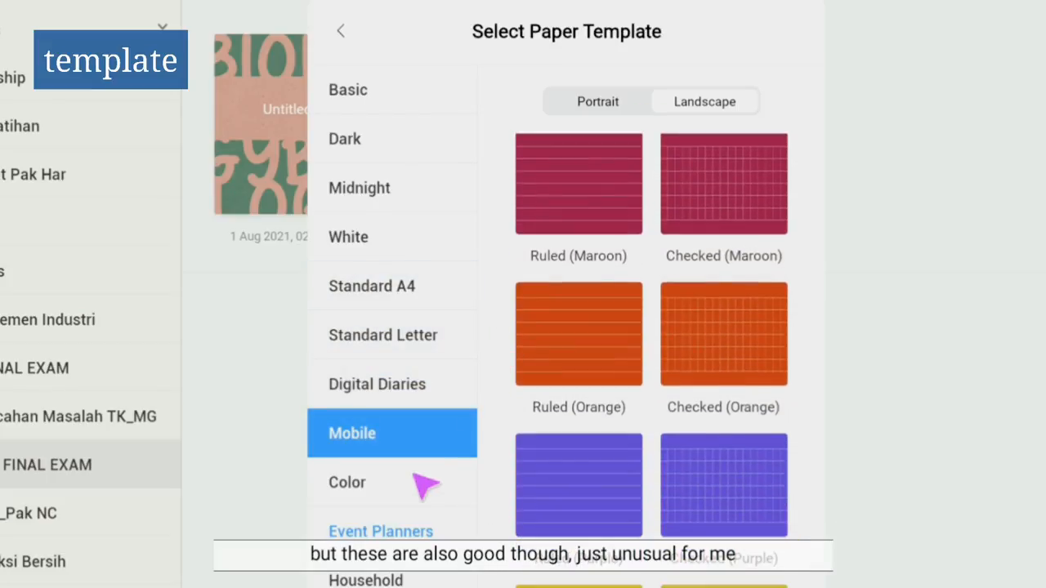
left_click(346, 482)
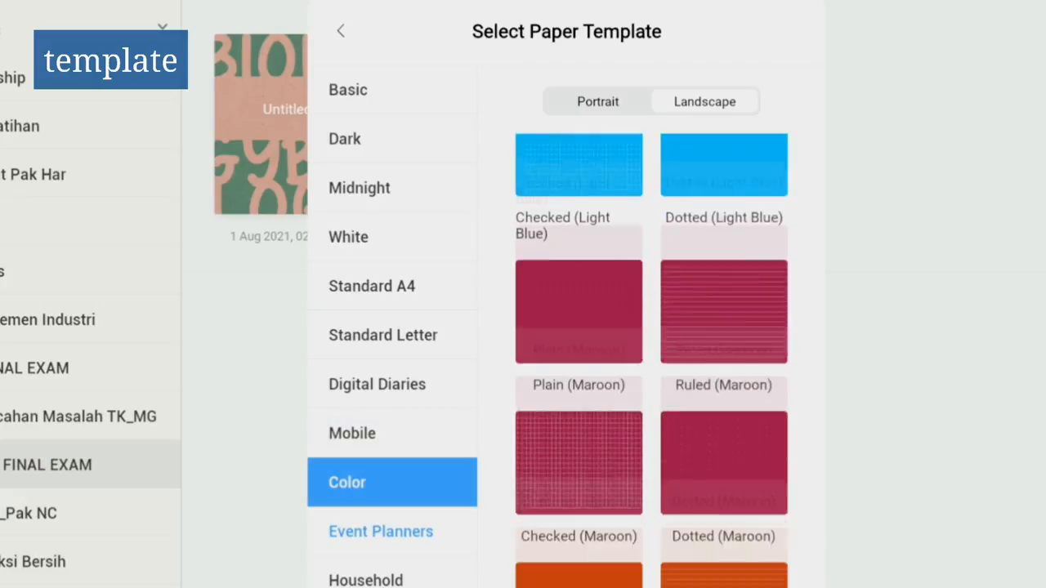
left_click(381, 531)
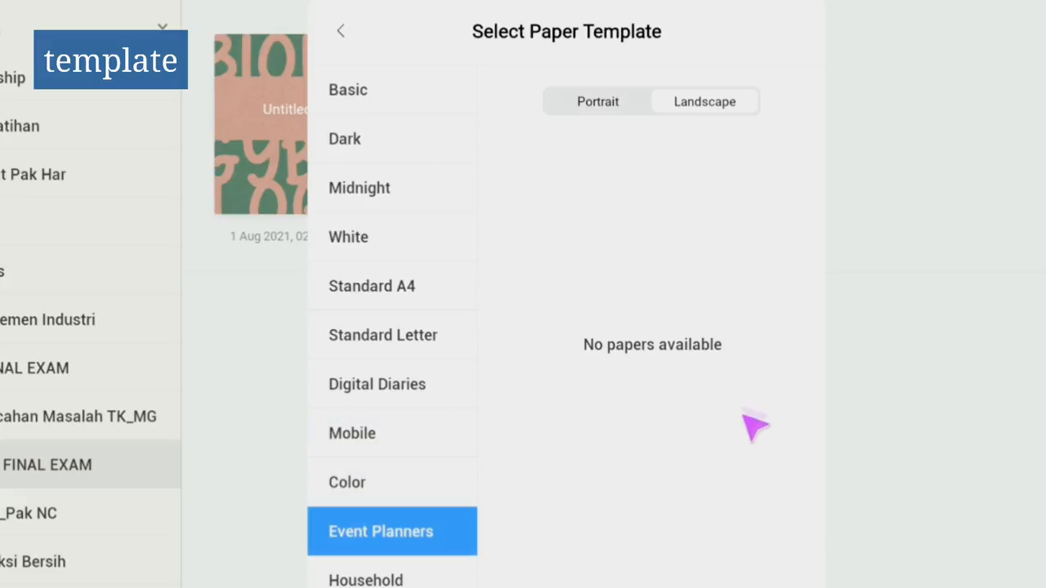
left_click(379, 531)
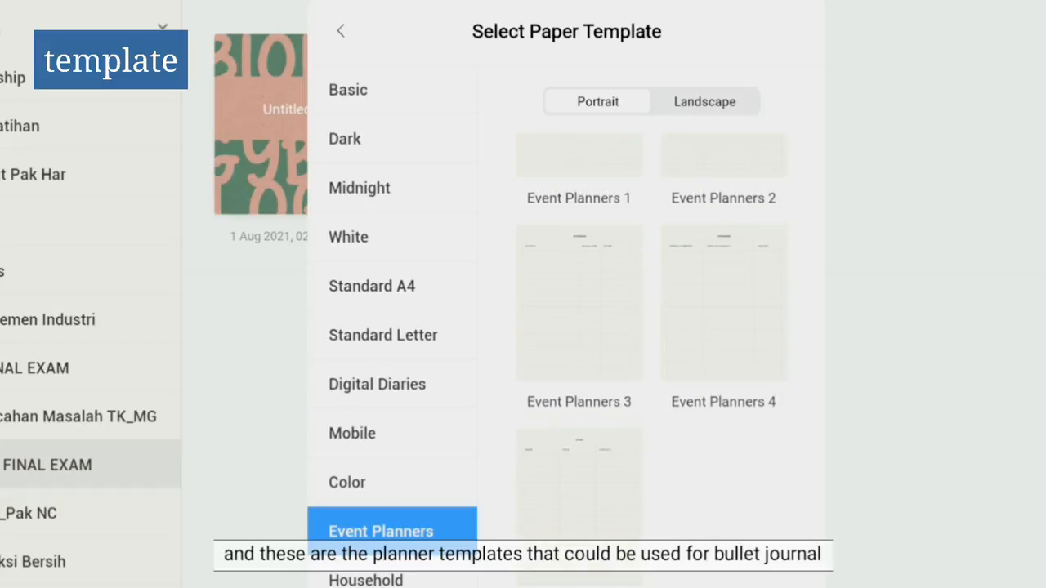
- Browse Household, Productivity and Custom paper templates, then return to the New Notebook setup
scroll("down", 3)
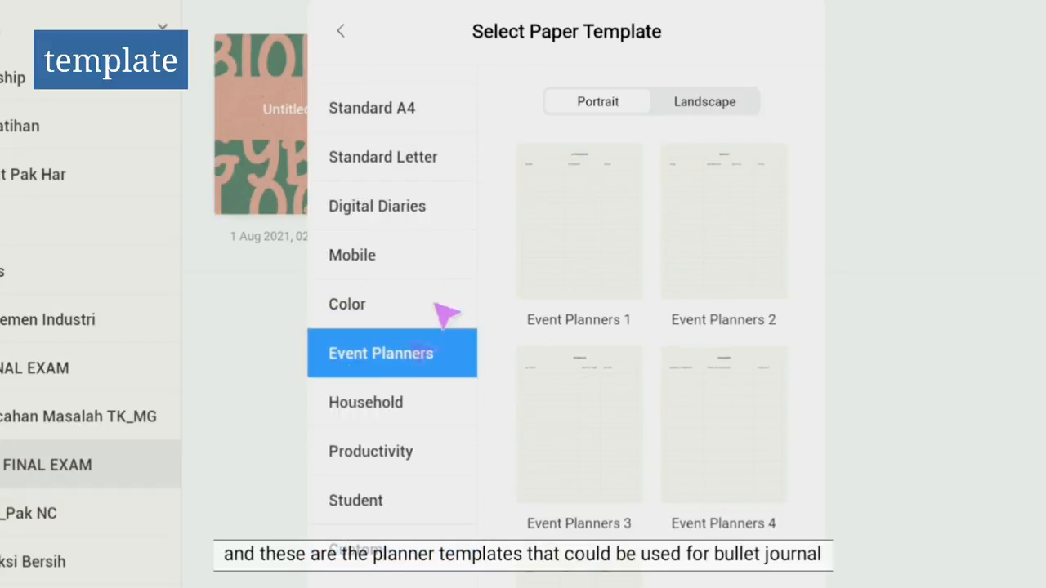
left_click(366, 402)
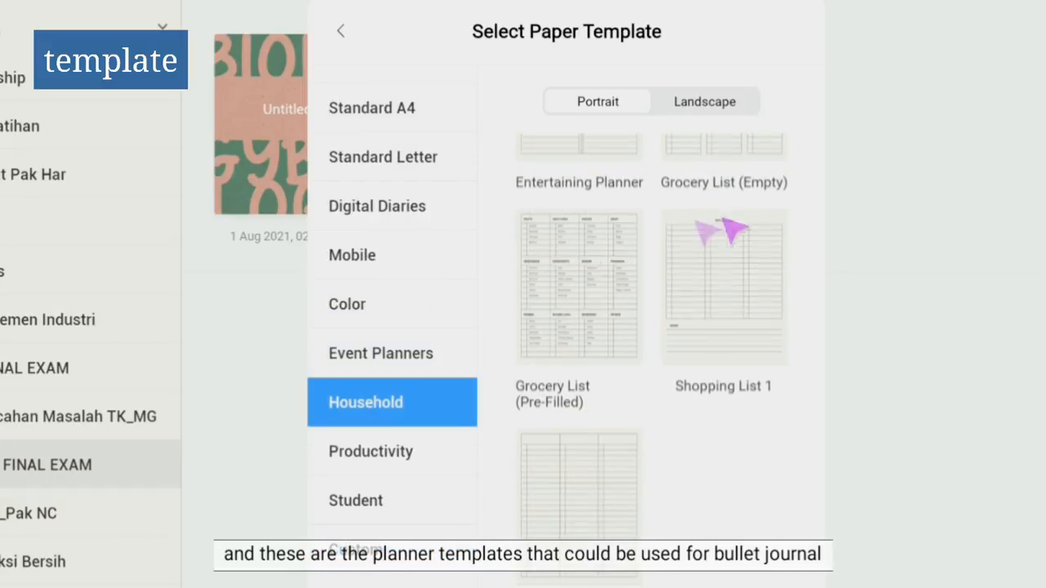
left_click(369, 451)
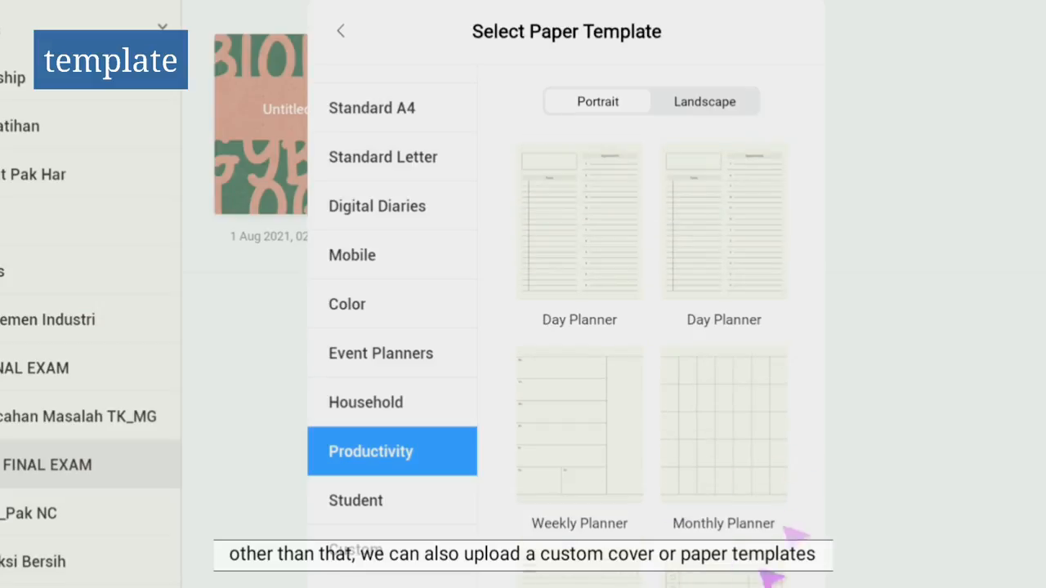
left_click(356, 501)
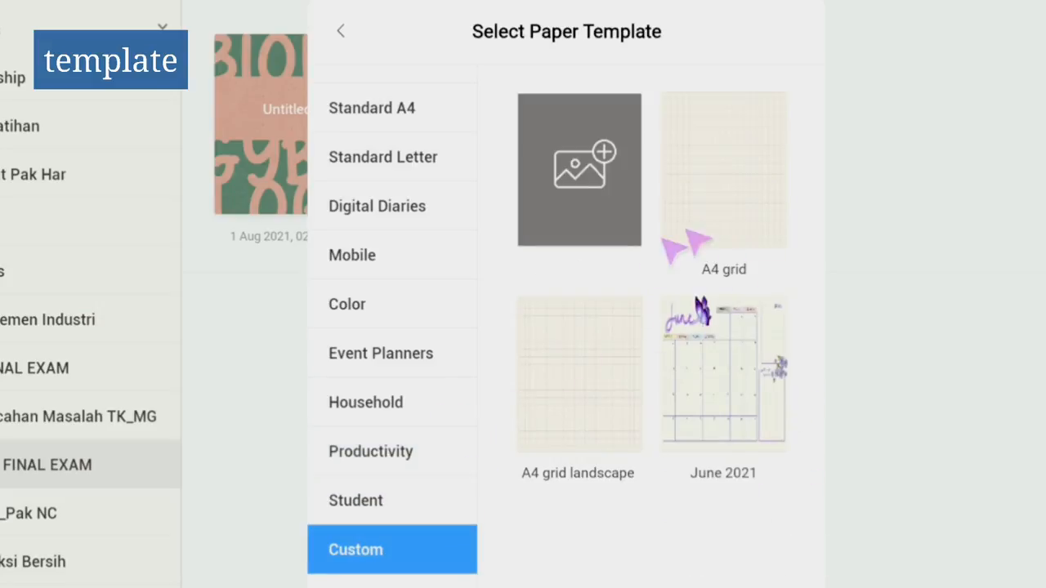
left_click(340, 31)
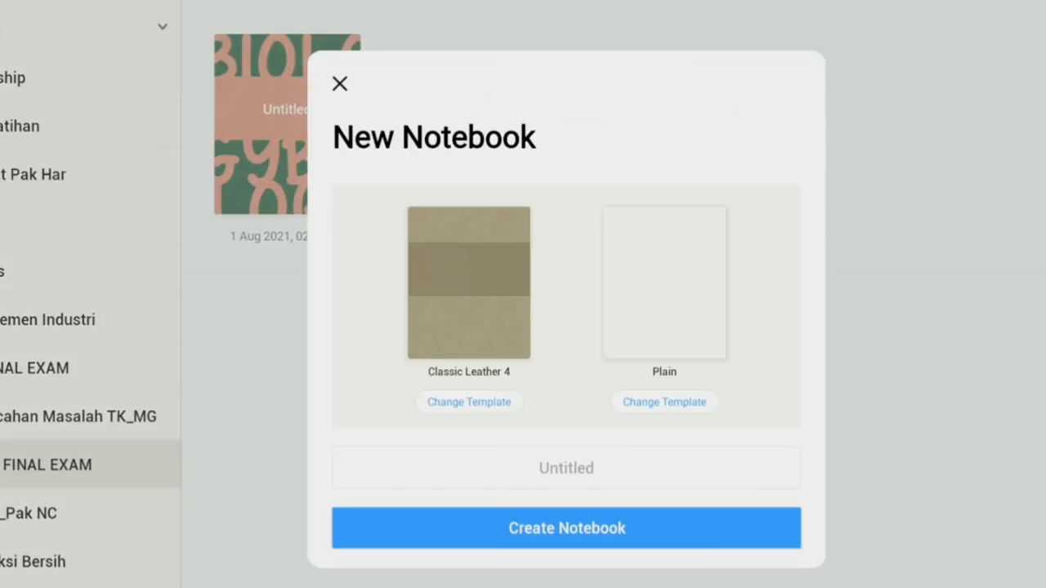
- Name the new plain-paper notebook 'Rollover' and create it
left_click(565, 467)
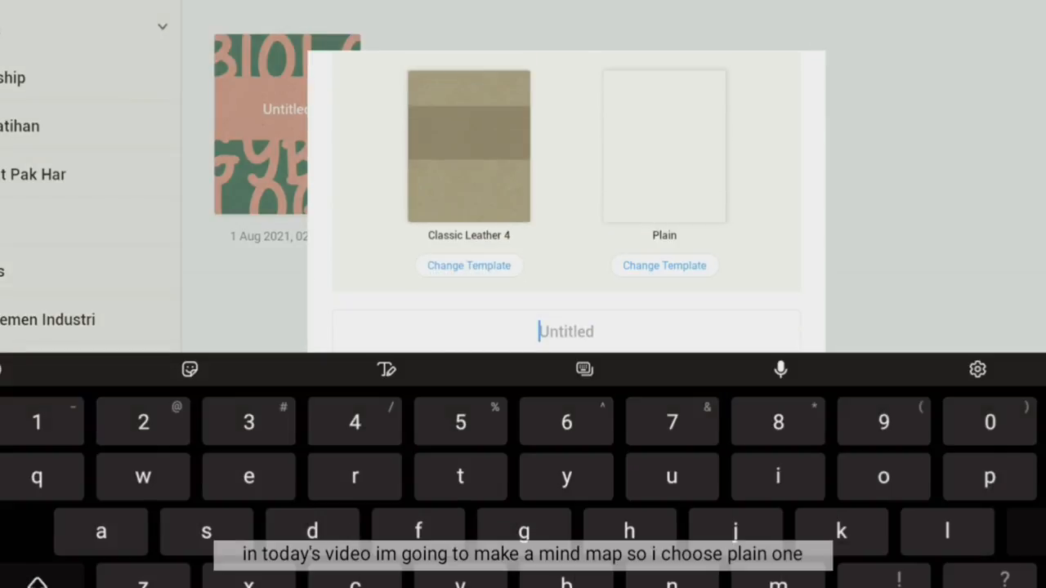
type("Rollove")
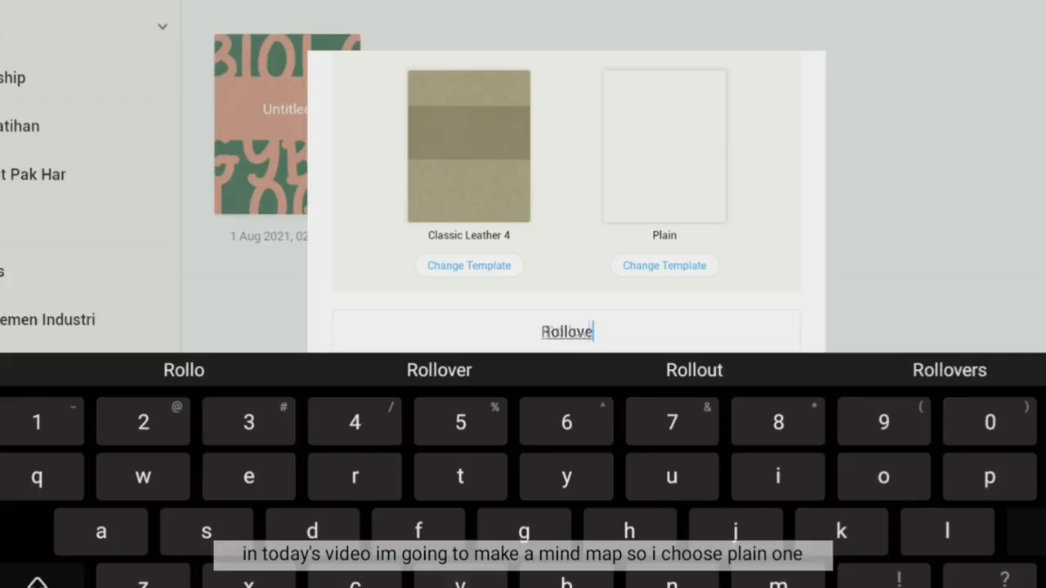
left_click(664, 265)
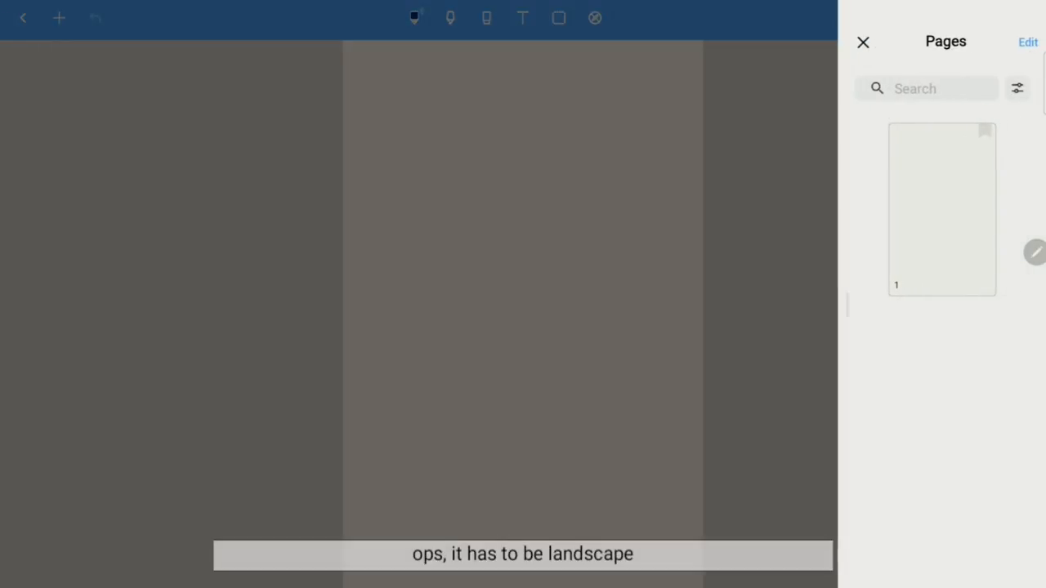
- Close the Pages sidebar so only the blank page shows
left_click(863, 42)
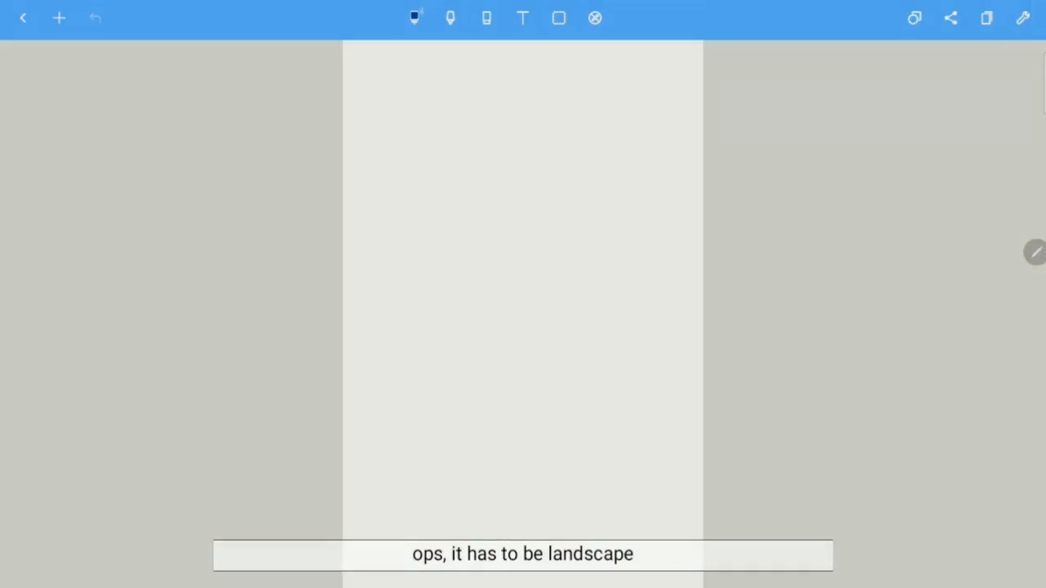
mouse_move(989, 134)
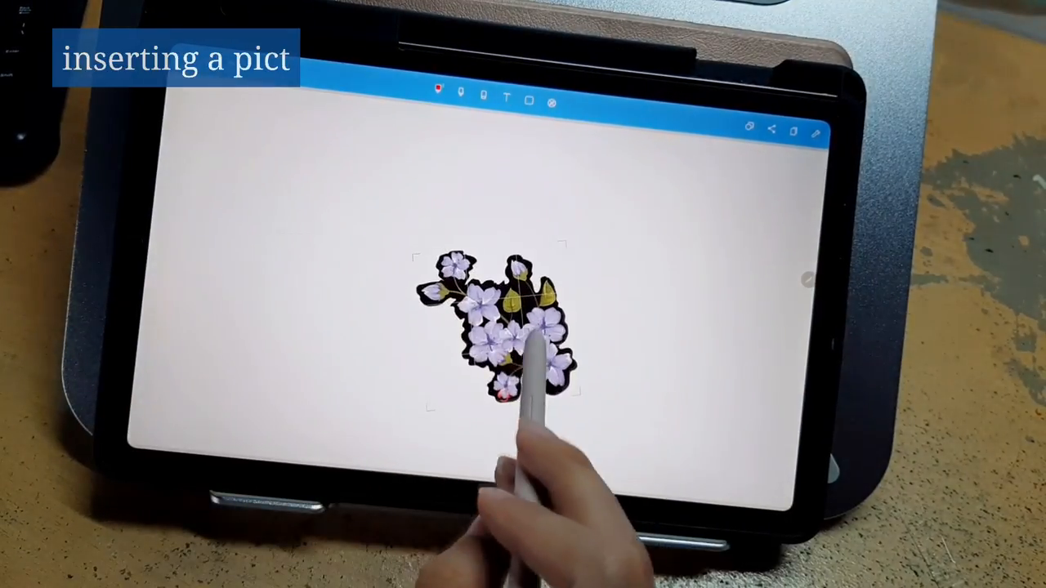
- Drag the flower picture into position toward the upper right of the page
left_click_drag(499, 327, 727, 229)
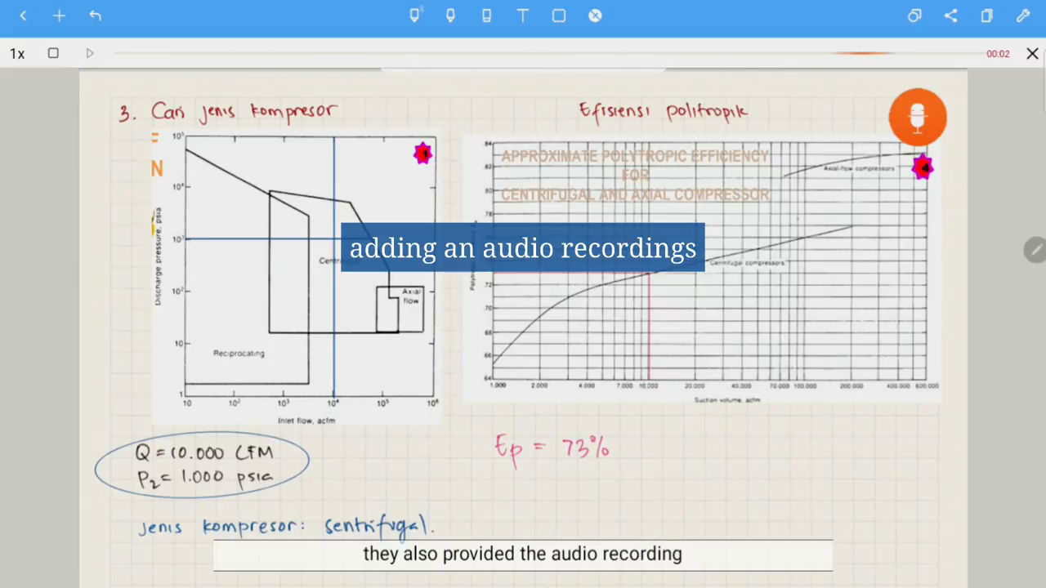
- Record audio onto the compressor notes page, then close the audio player bar
left_click(53, 52)
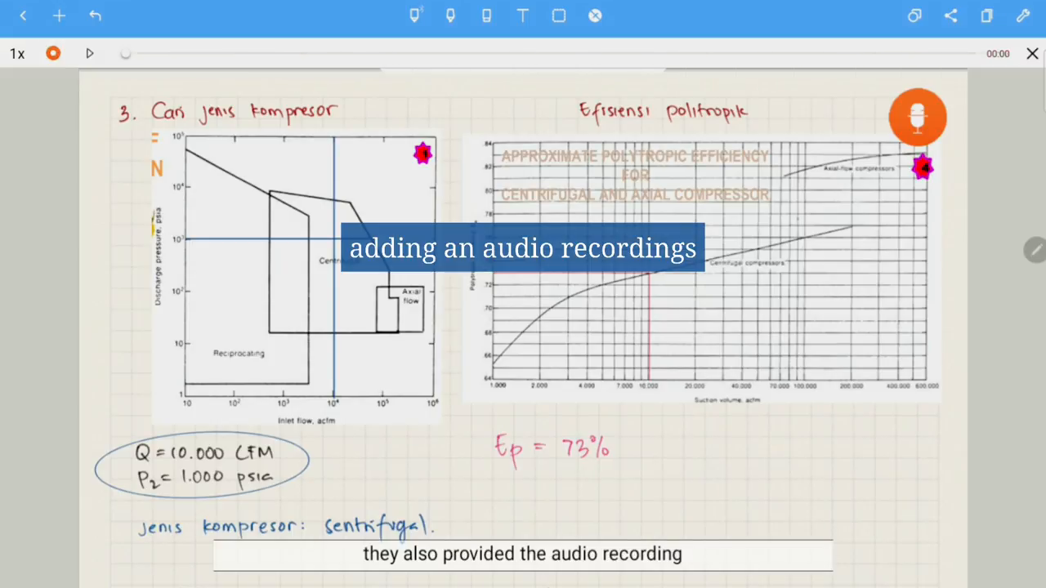
left_click(88, 54)
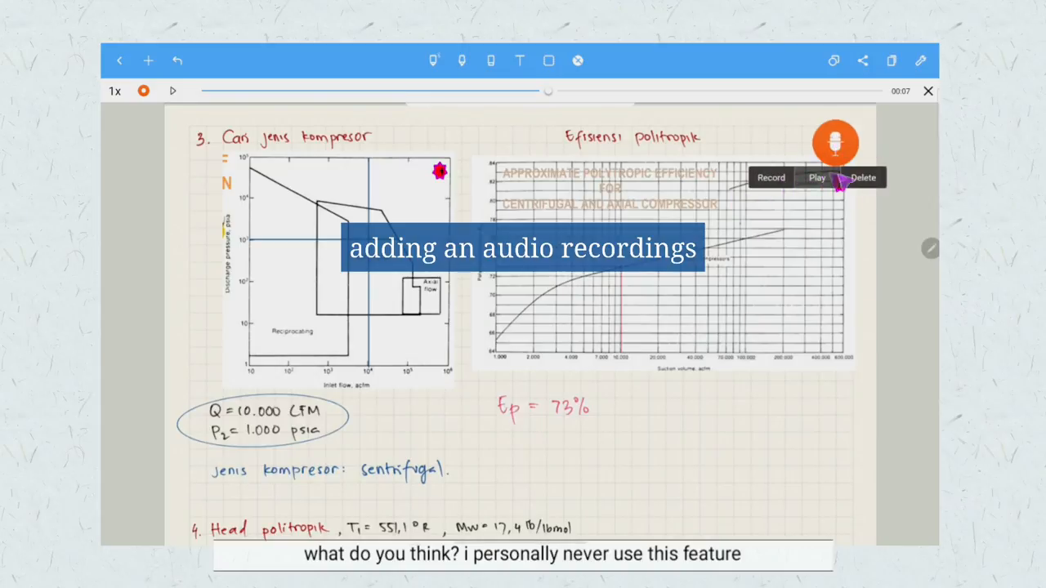
left_click(922, 60)
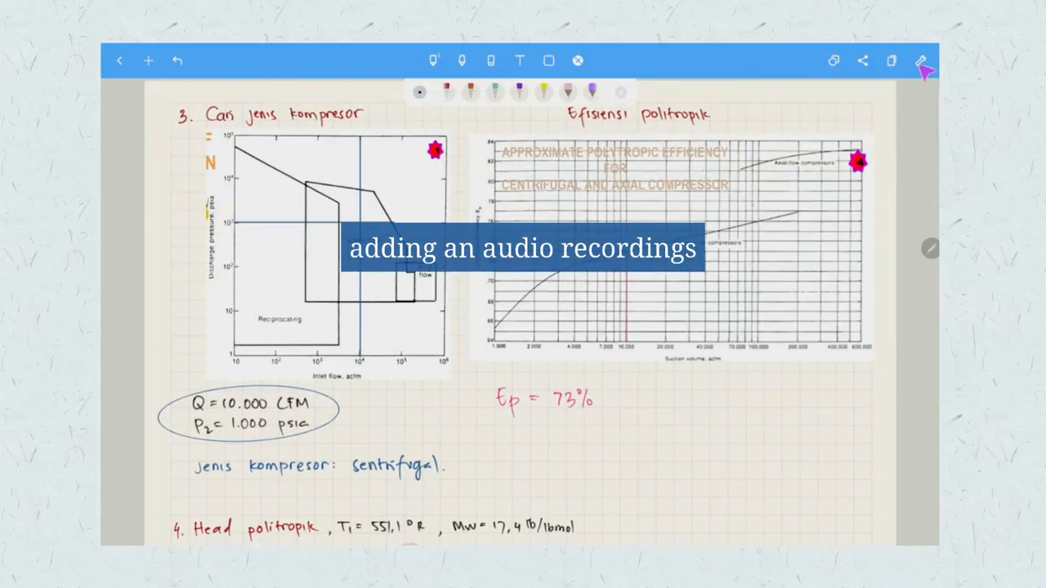
- Add a dark teal colour to the pen's swatches and switch to another pen type
left_click(461, 60)
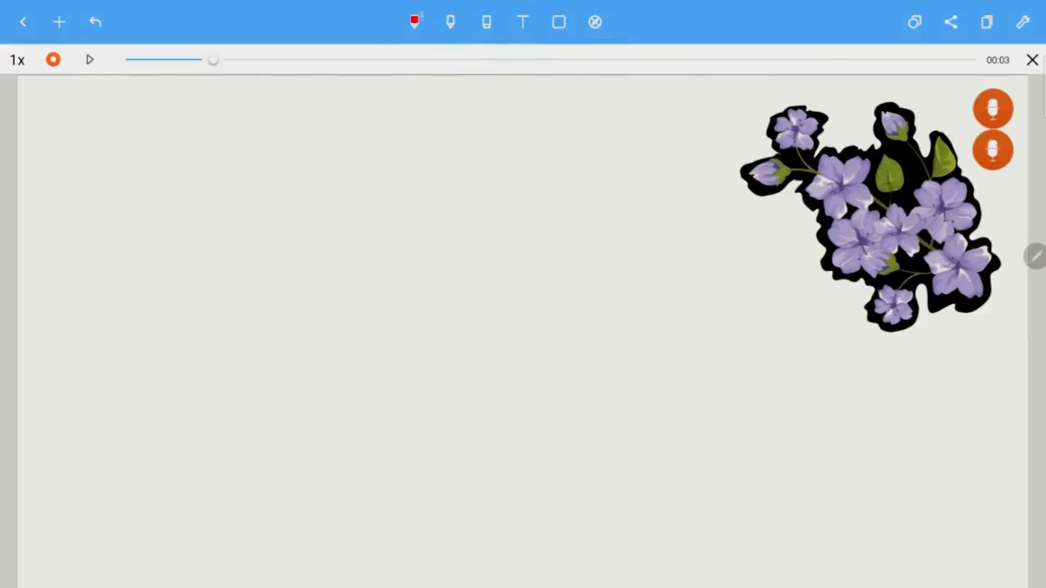
left_click(415, 21)
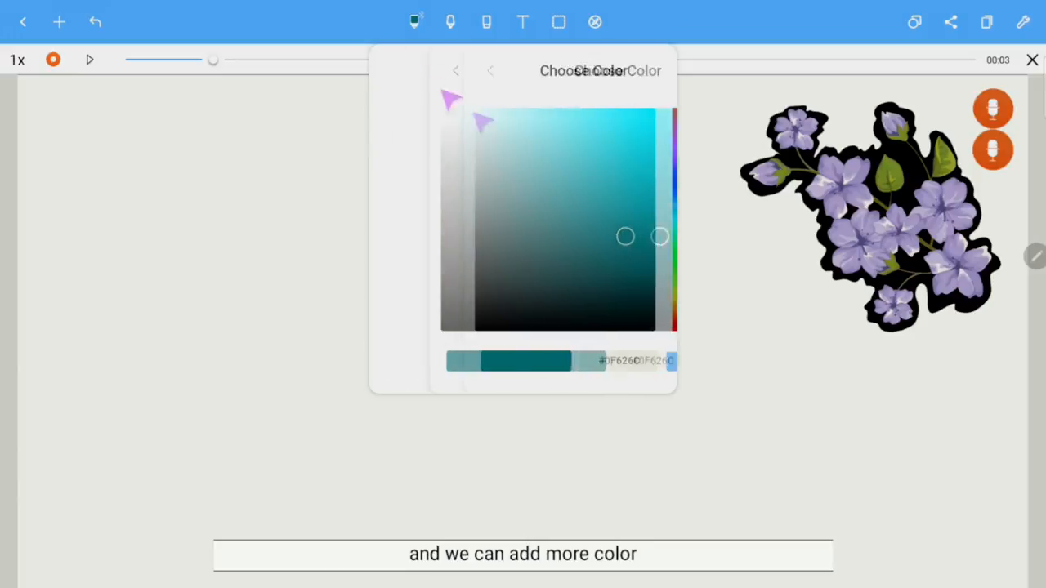
left_click(488, 70)
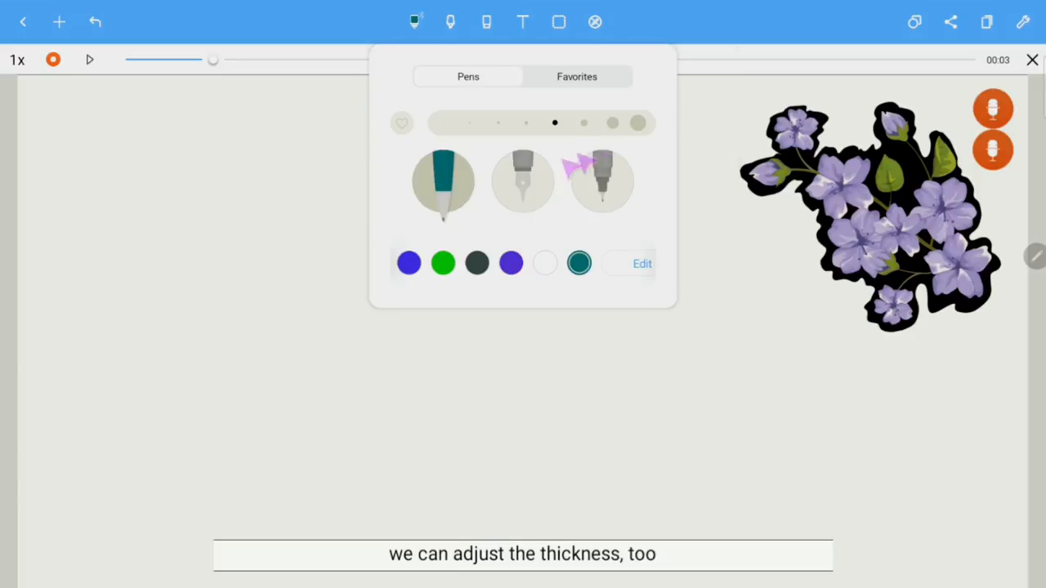
left_click(601, 180)
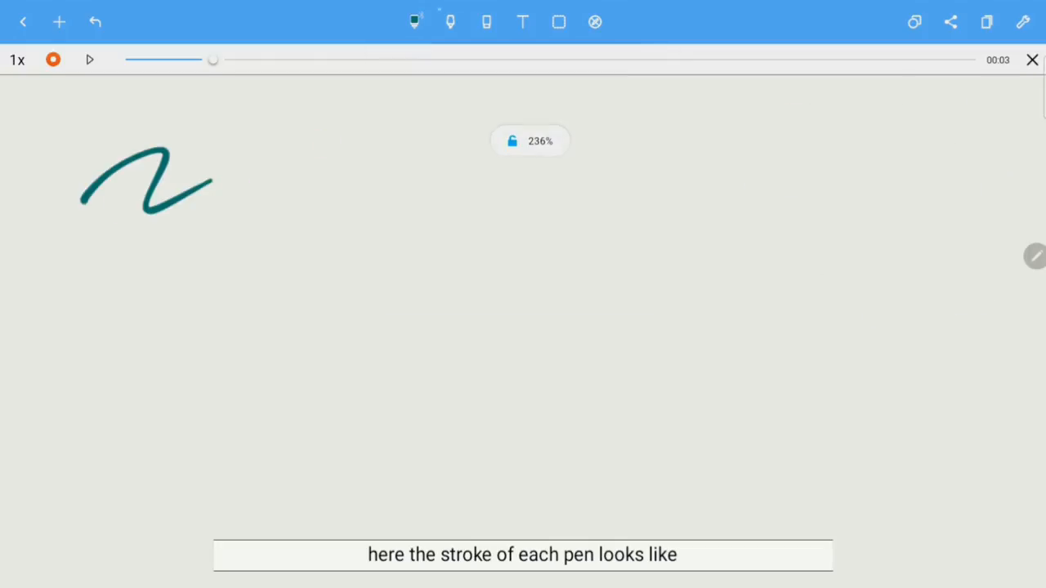
mouse_move(85, 339)
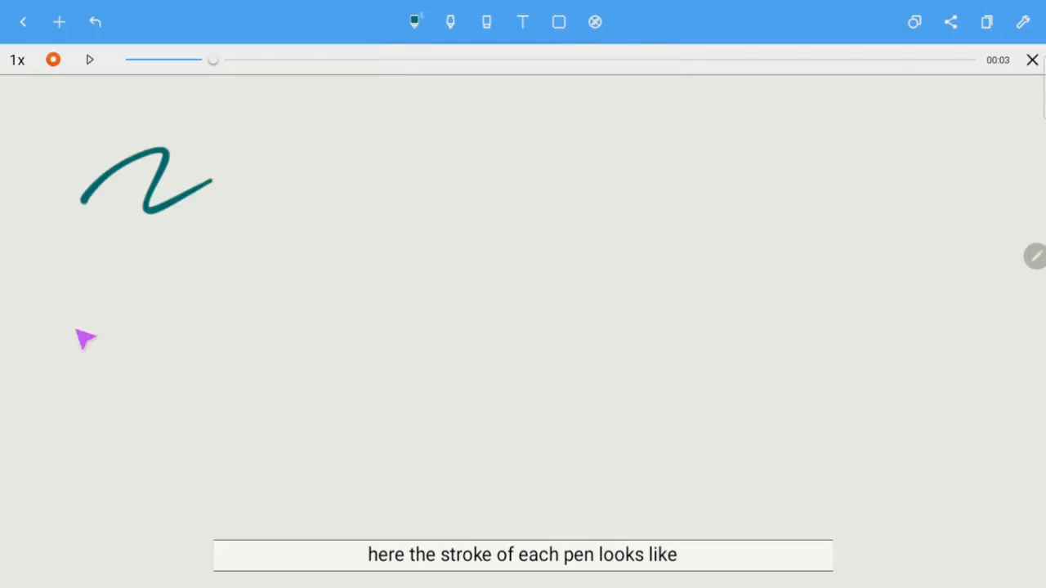
- Enable Show favorites toolbar from the pen popup's Favorites collection
left_click(415, 23)
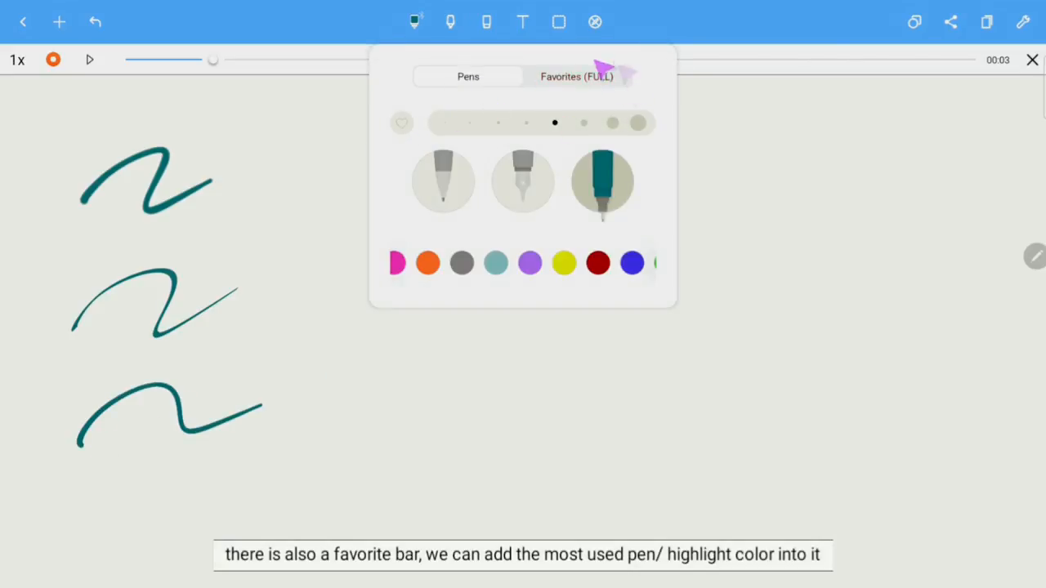
left_click(575, 77)
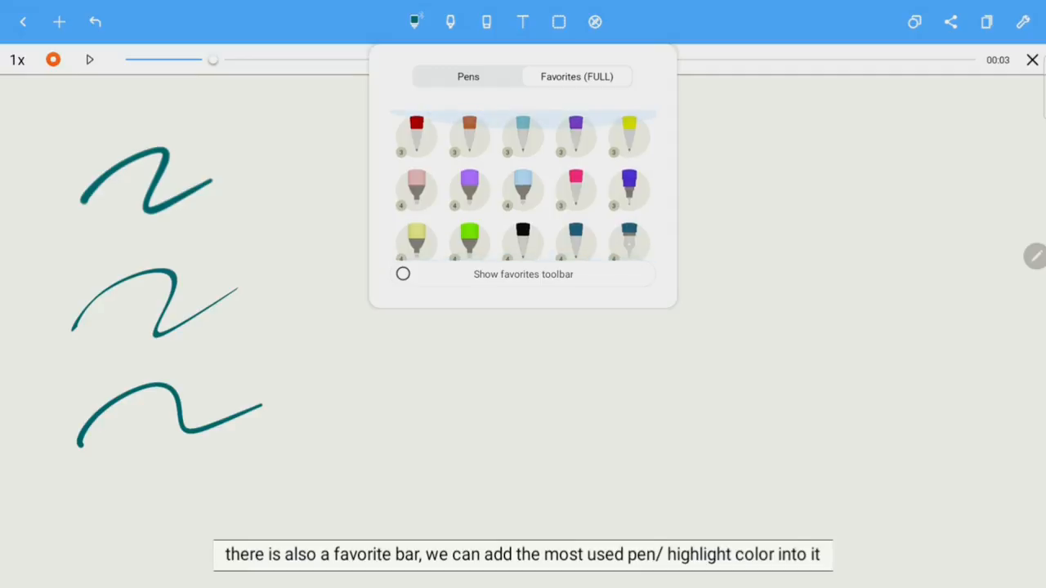
left_click(402, 275)
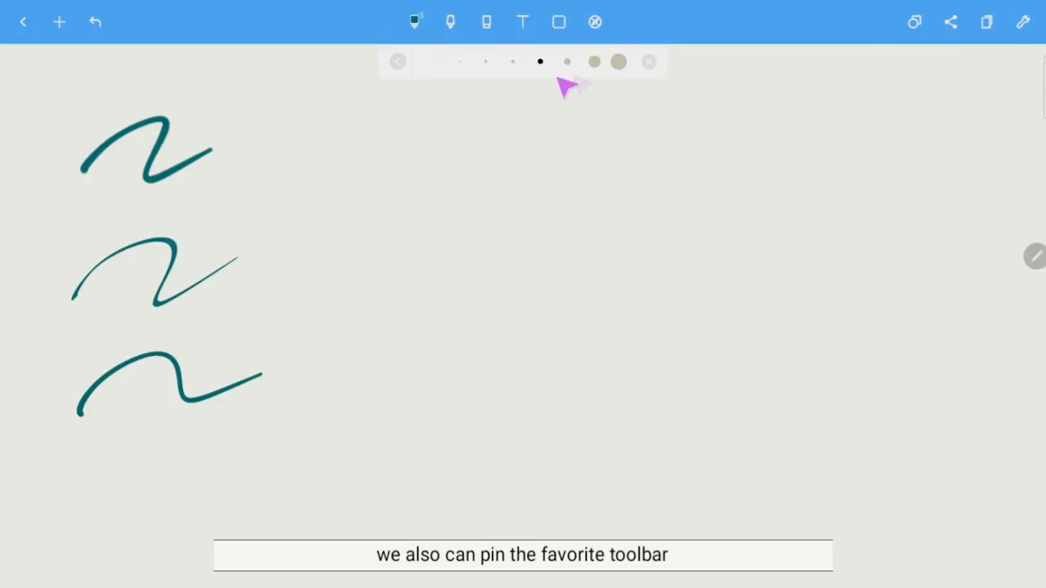
left_click(487, 23)
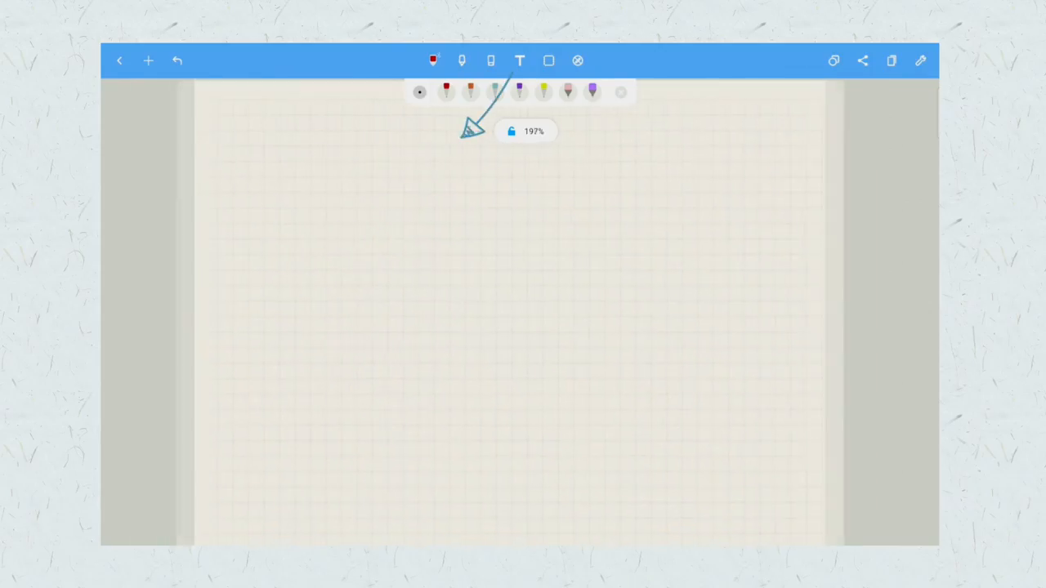
- Type a text box beginning 'Rollover in LNG storage tank refers to...' about stratification differences
type("text tool")
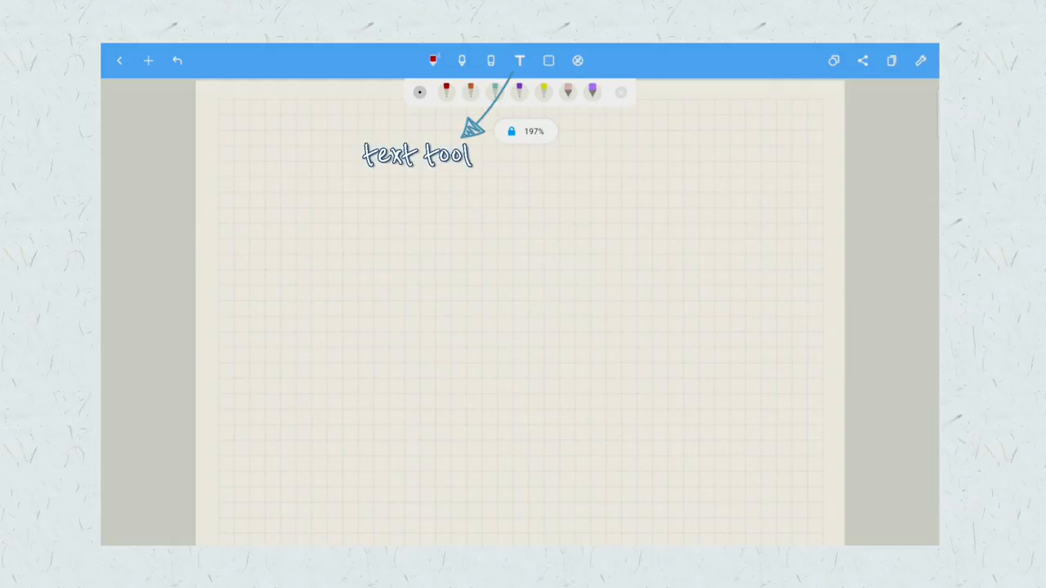
left_click(520, 61)
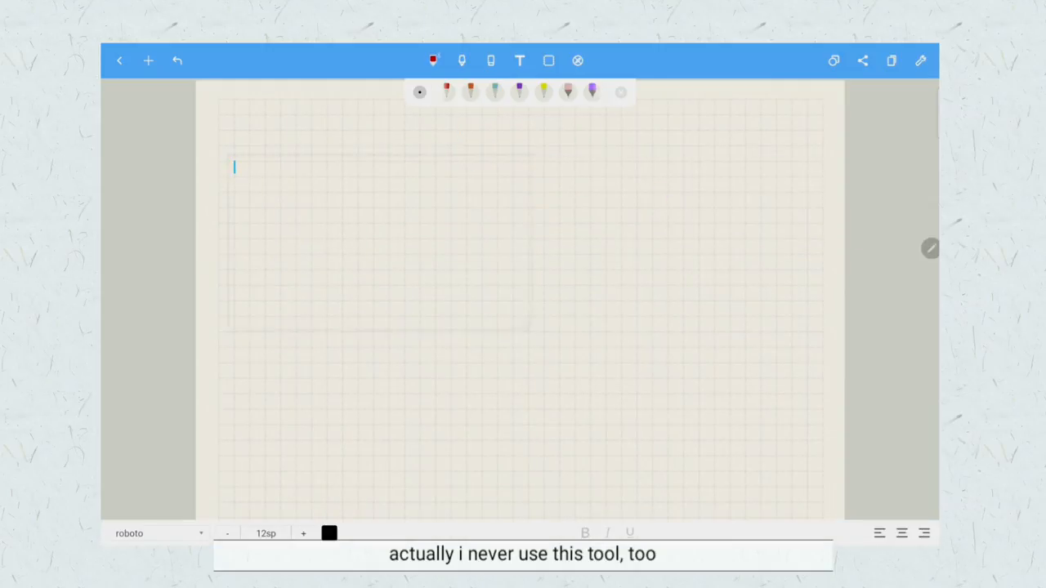
type("Rol")
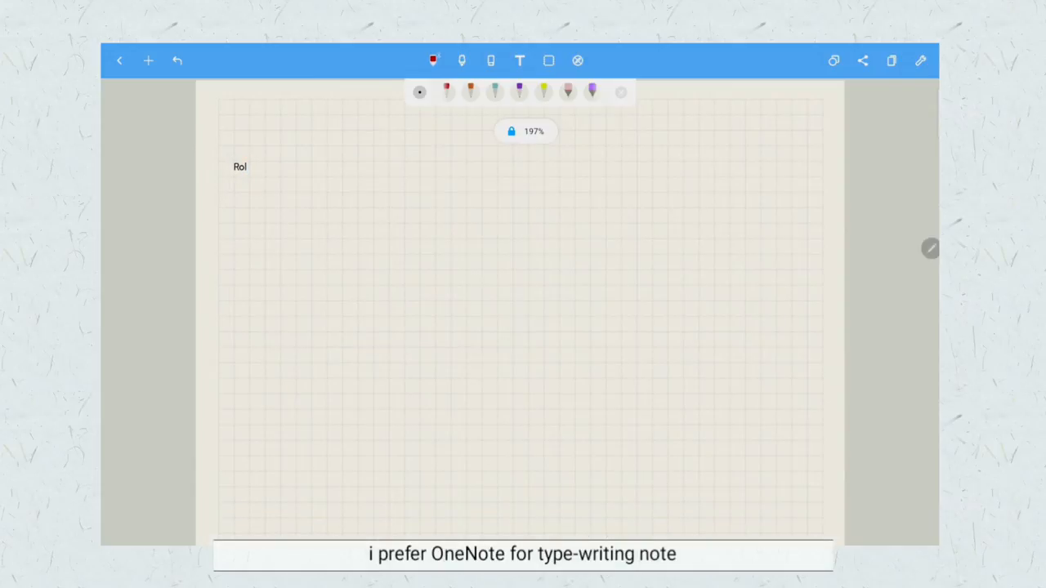
type("lover in")
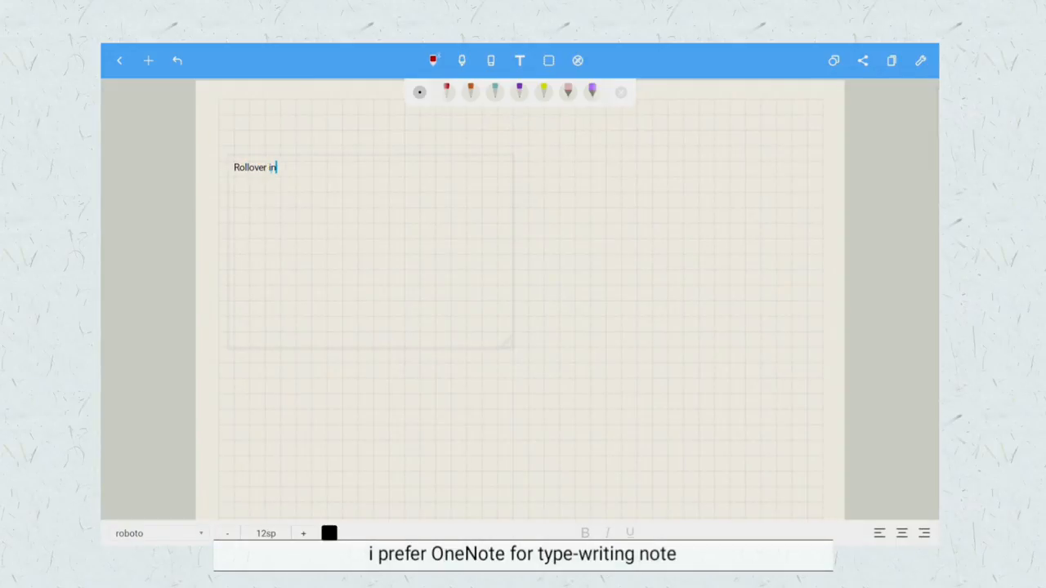
type("LNG storage tank")
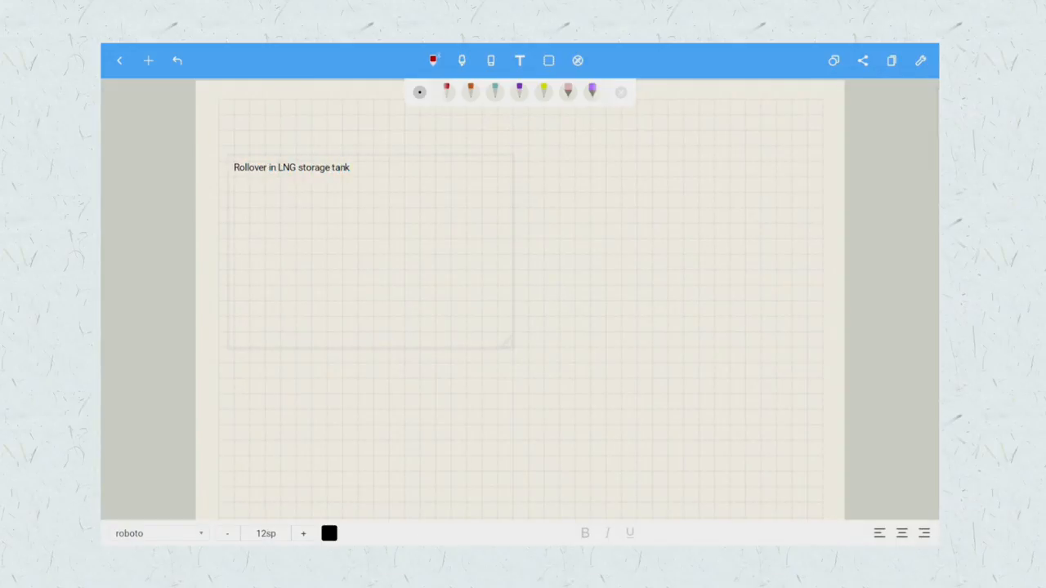
type("refers to reapid release of LNG vapours")
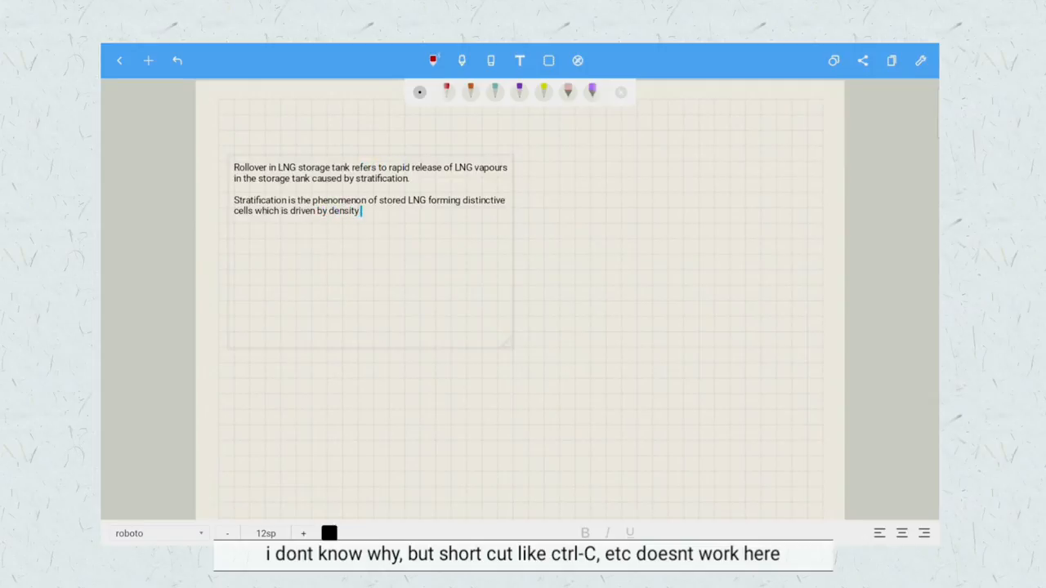
type("differences.")
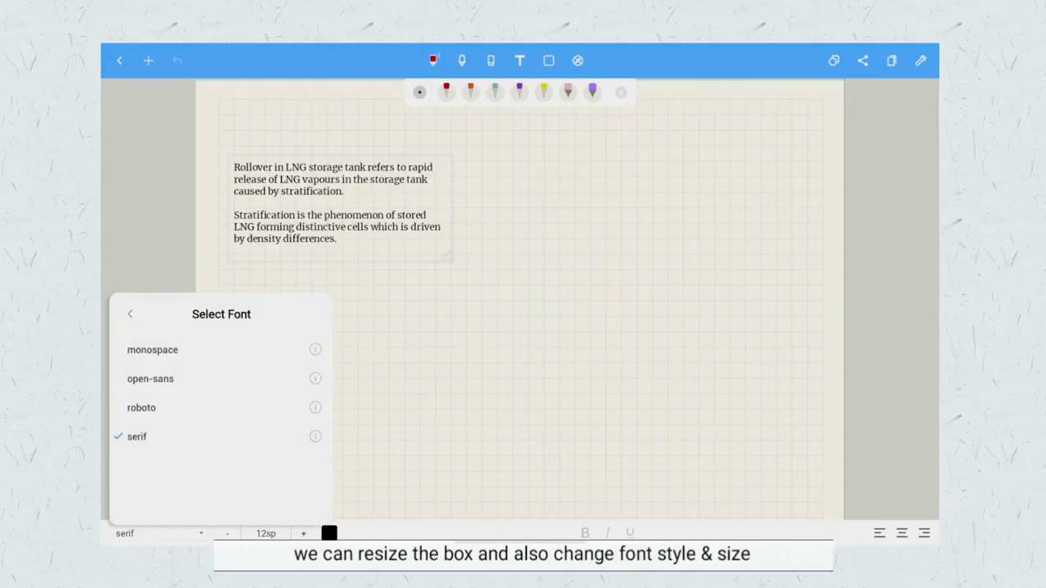
- Restyle the text box in the open-sans font
left_click(151, 380)
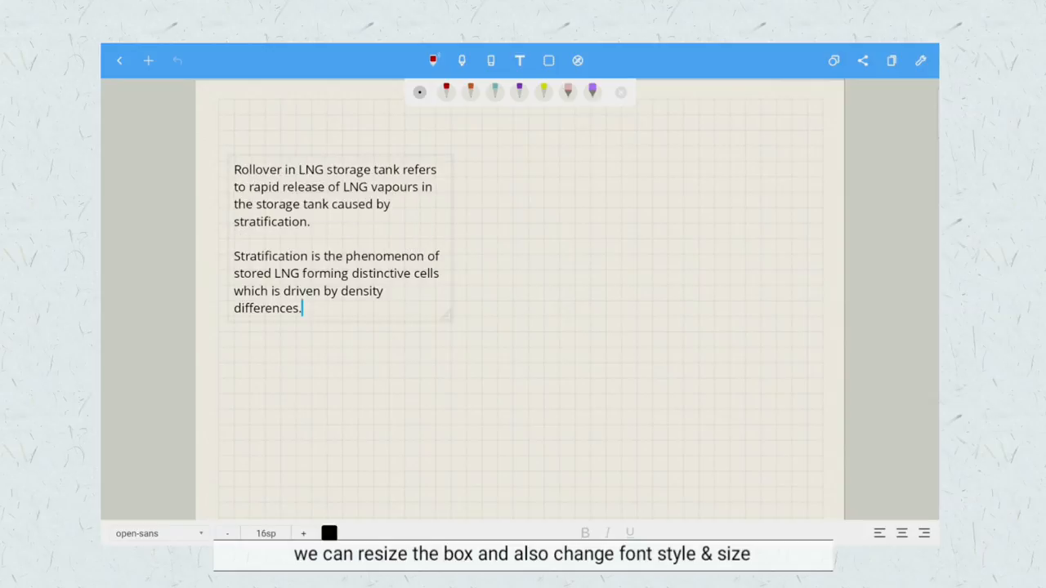